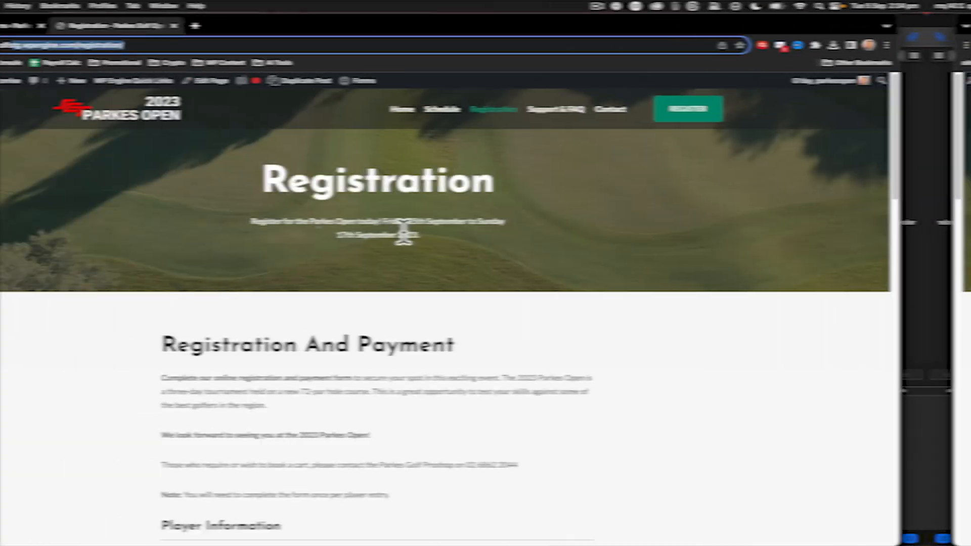
Scroll through the public Player Information form, then return to the Gravity Forms admin
scroll(down, 3)
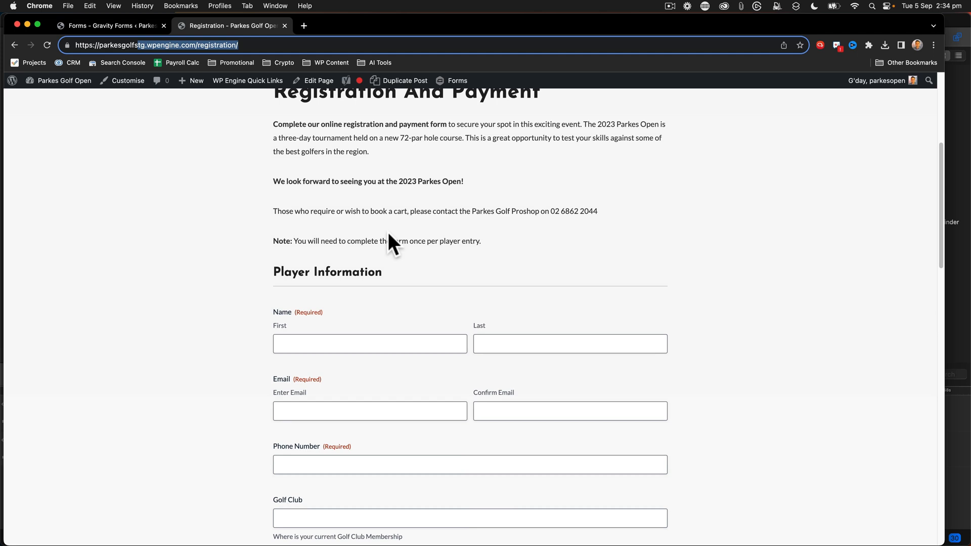
scroll(down, 3)
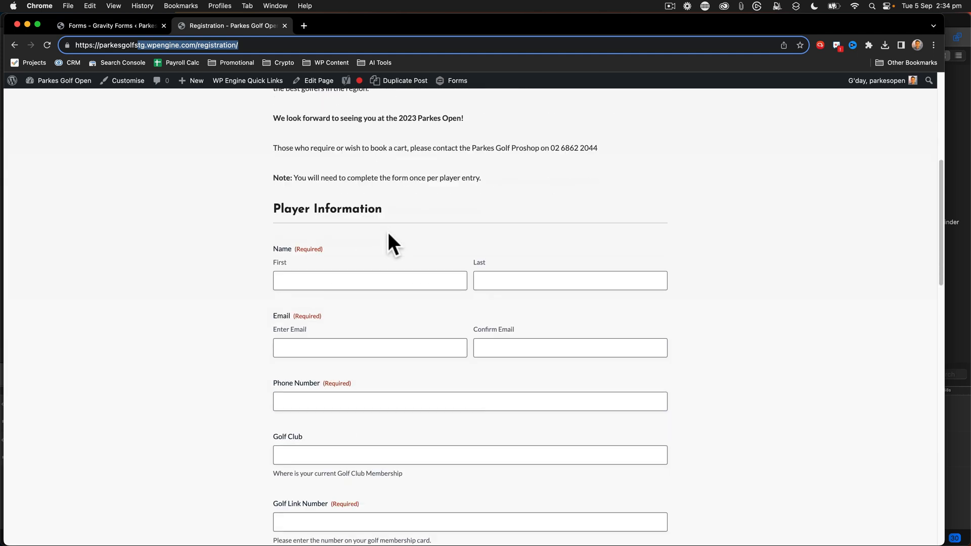
click(111, 26)
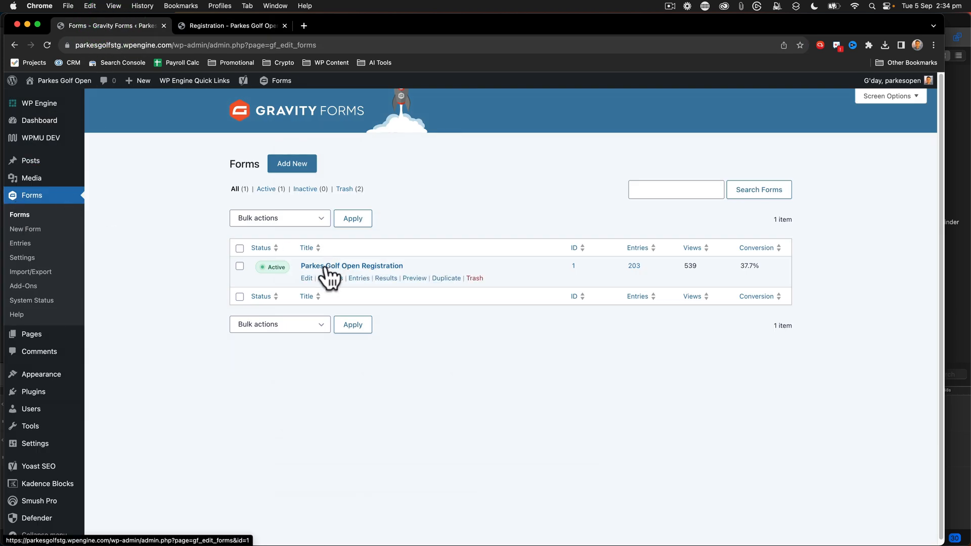
Bring up Form Settings for the Parkes Golf Open Registration form from the Forms list
click(229, 271)
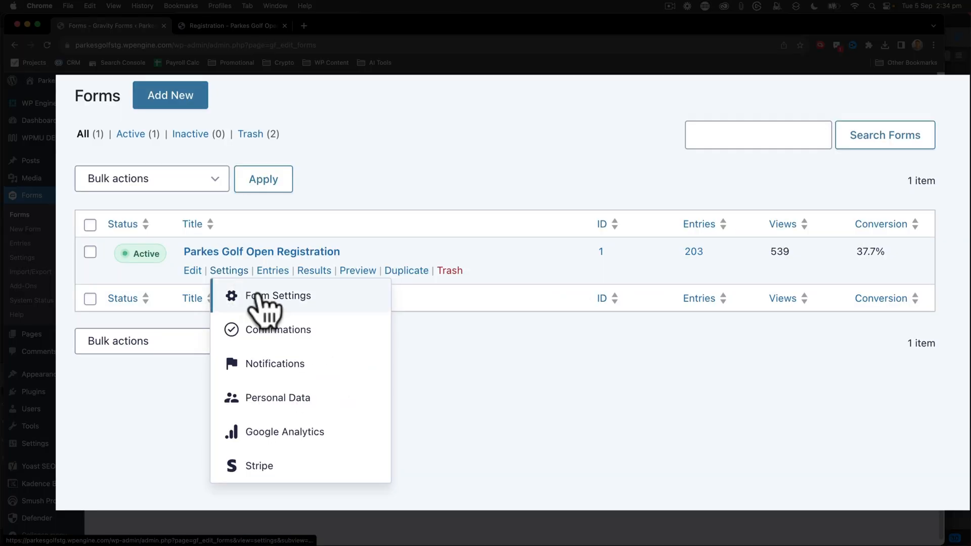
click(277, 296)
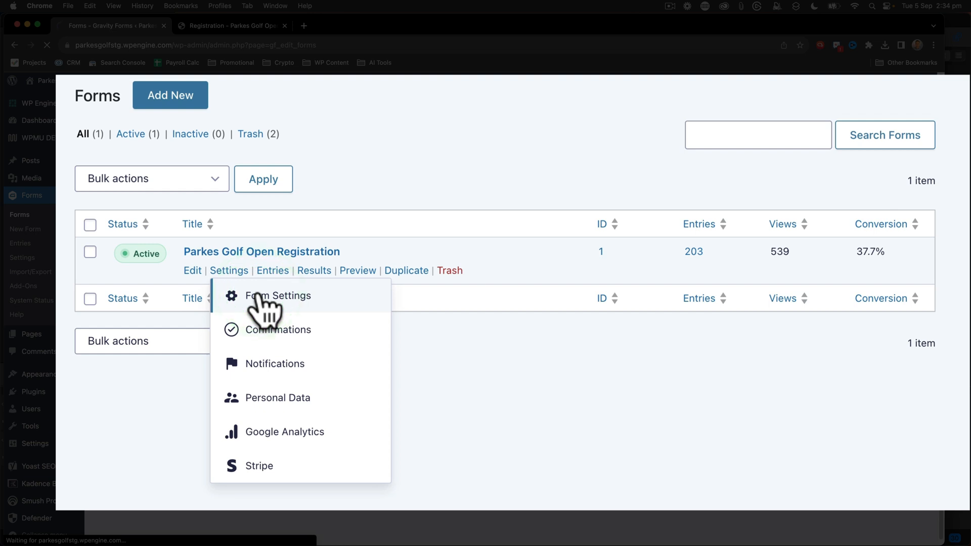
click(278, 296)
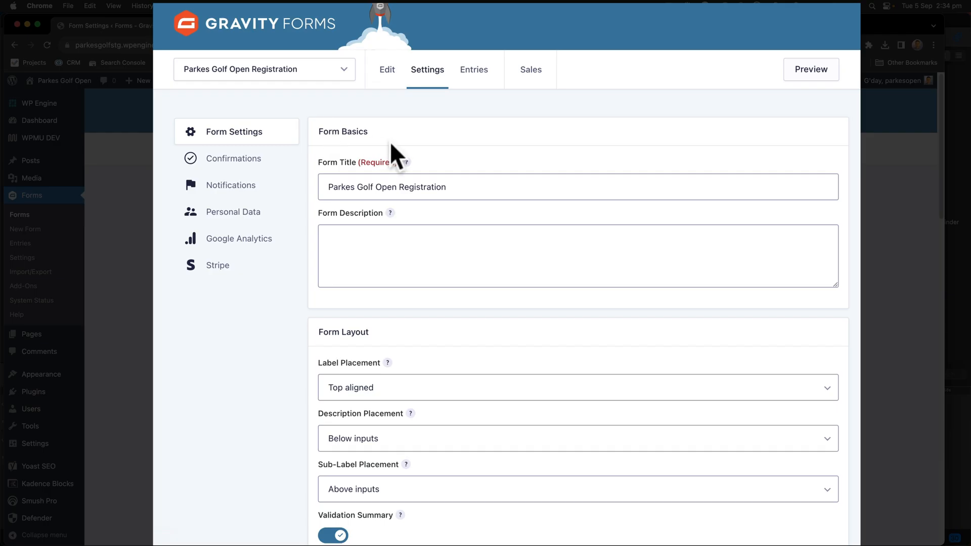
scroll(down, 3)
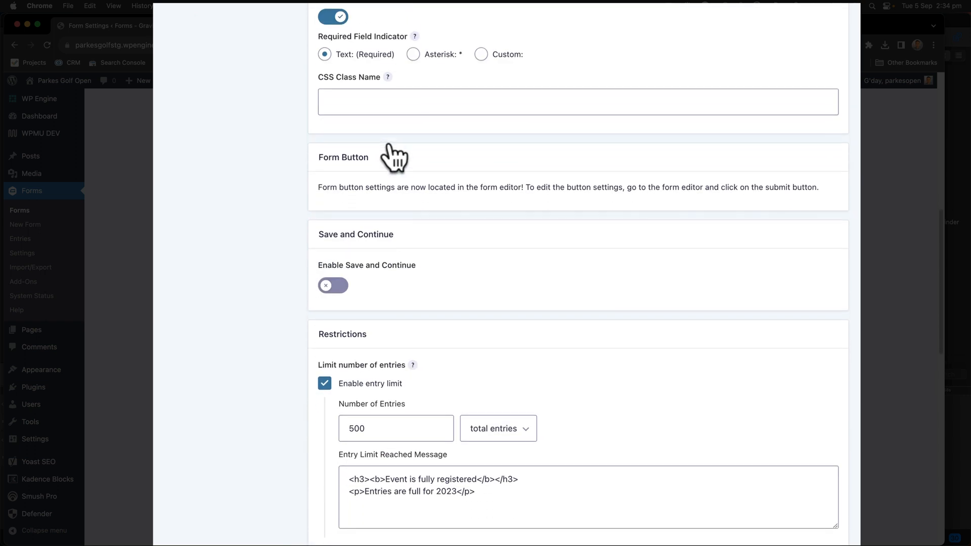
scroll(down, 3)
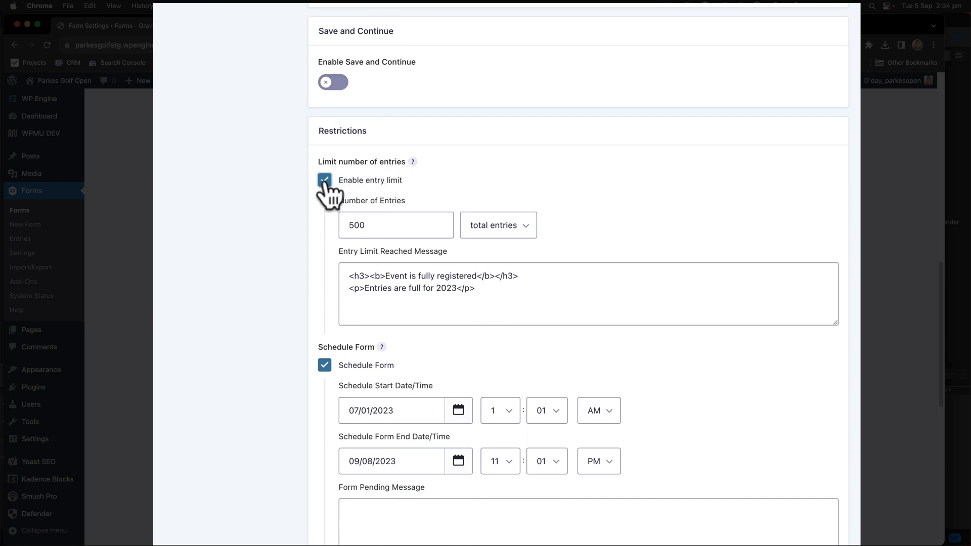
click(325, 180)
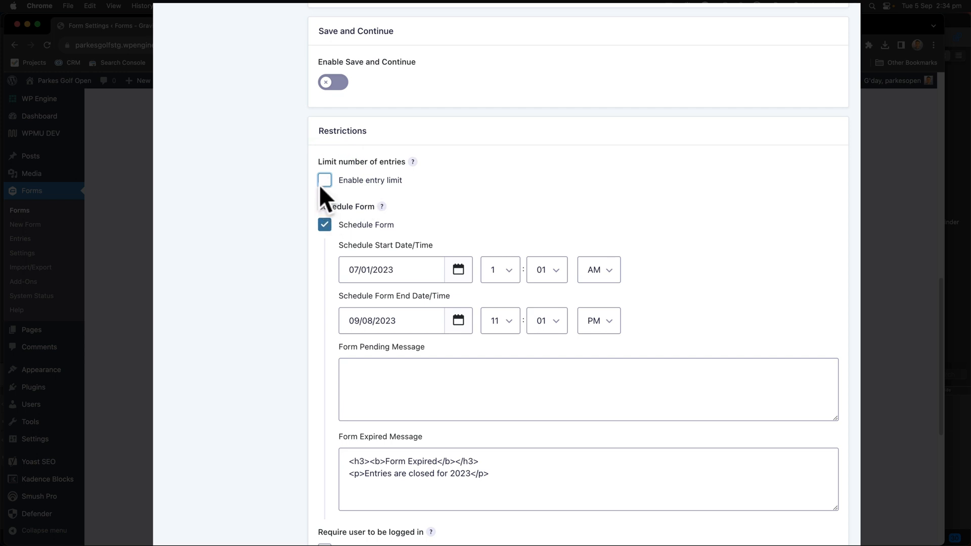
click(325, 181)
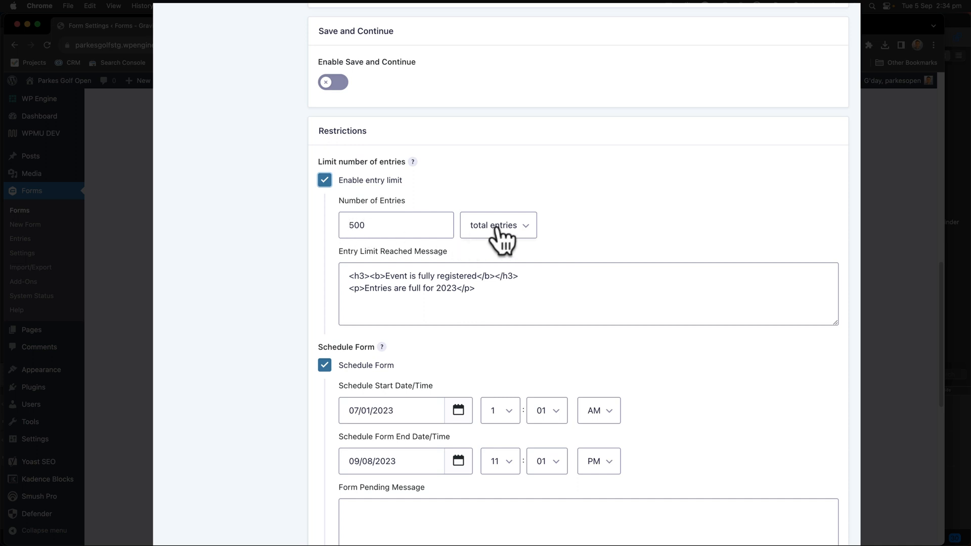
click(498, 225)
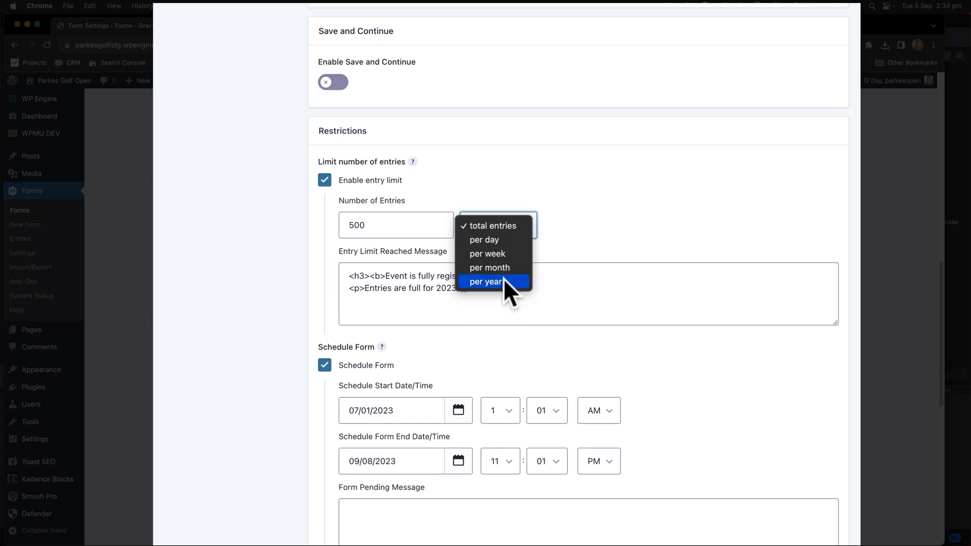
click(493, 226)
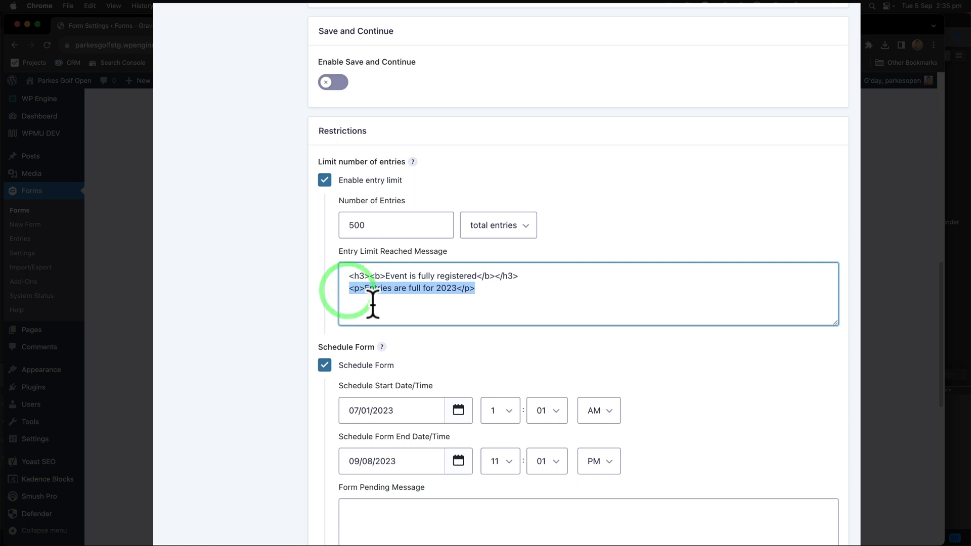
click(412, 288)
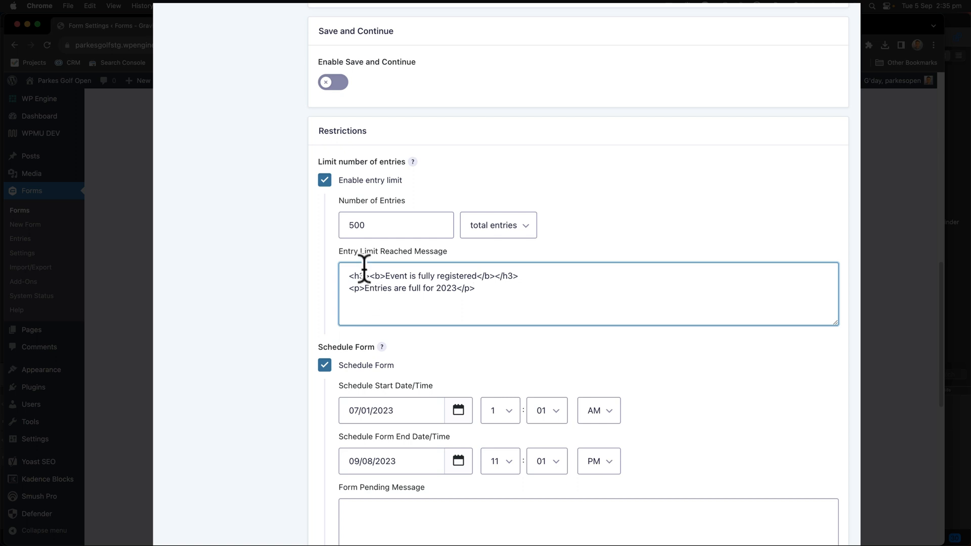
click(395, 224)
text(100)
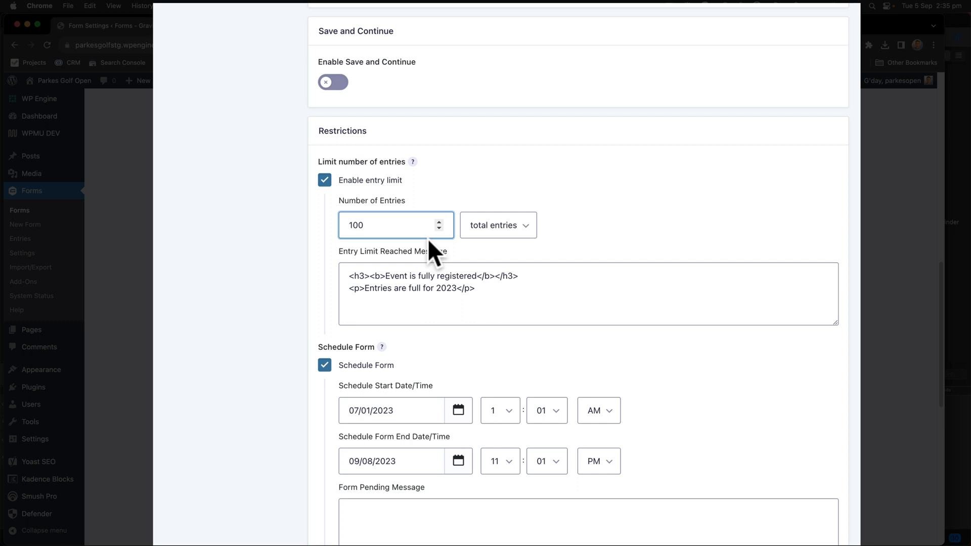
Save the form settings with the entry limit lowered to 100 total entries
scroll(down, 3)
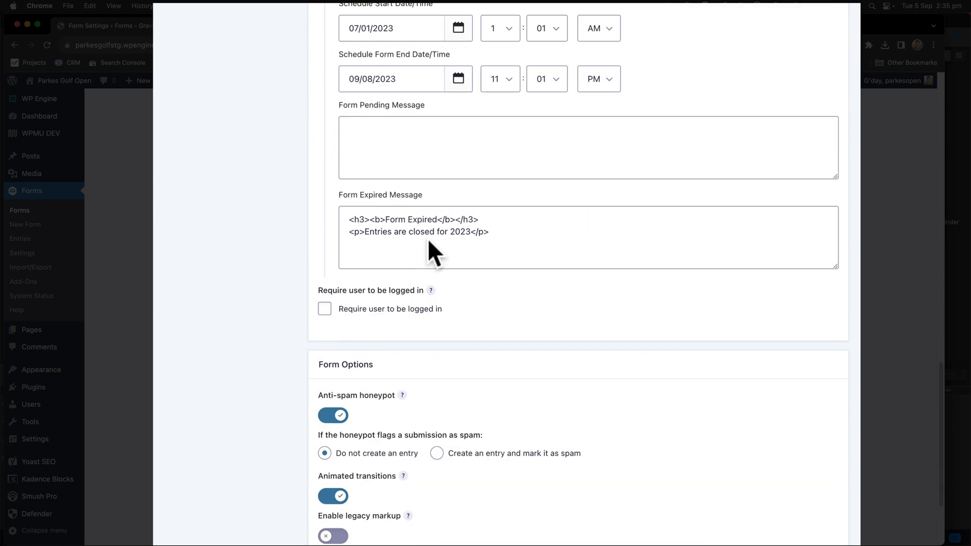
scroll(down, 3)
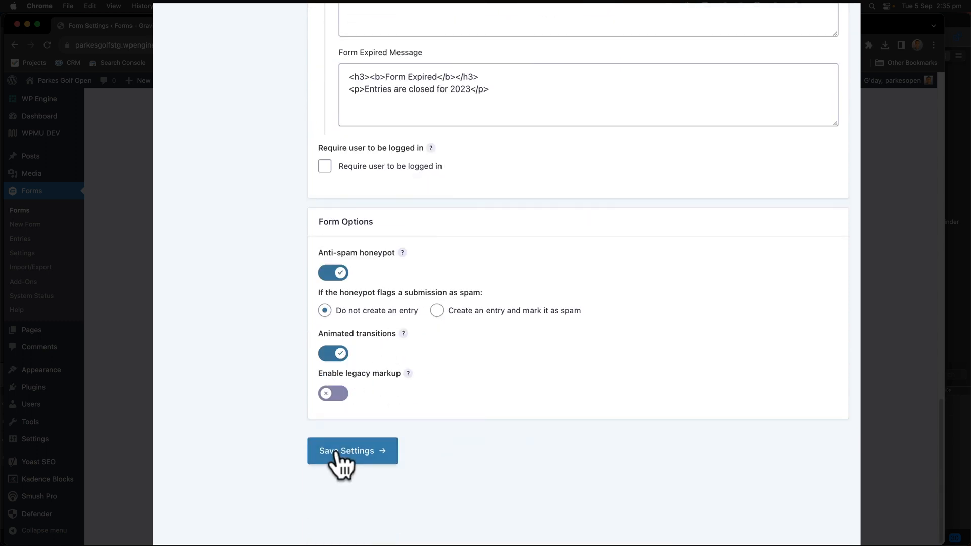
click(353, 451)
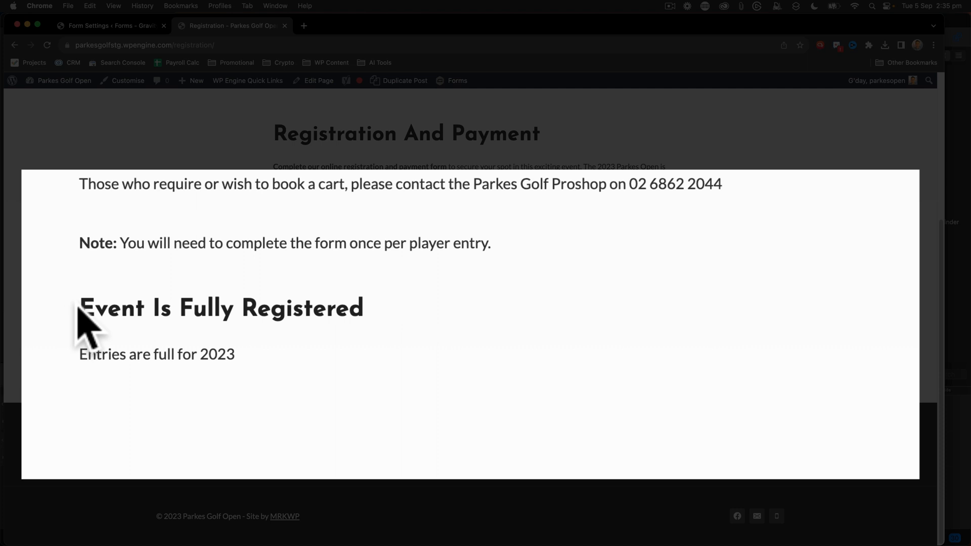
mouse_move(255, 390)
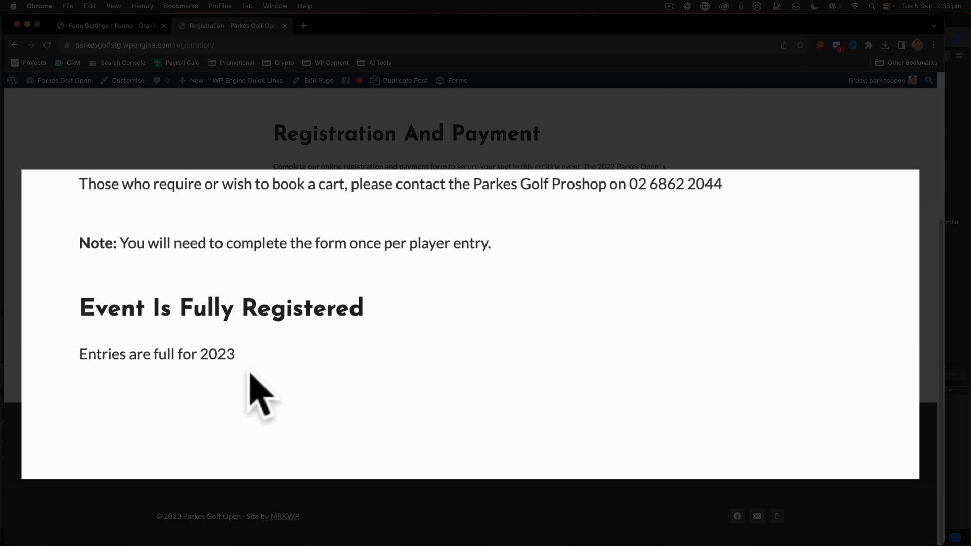
mouse_move(109, 34)
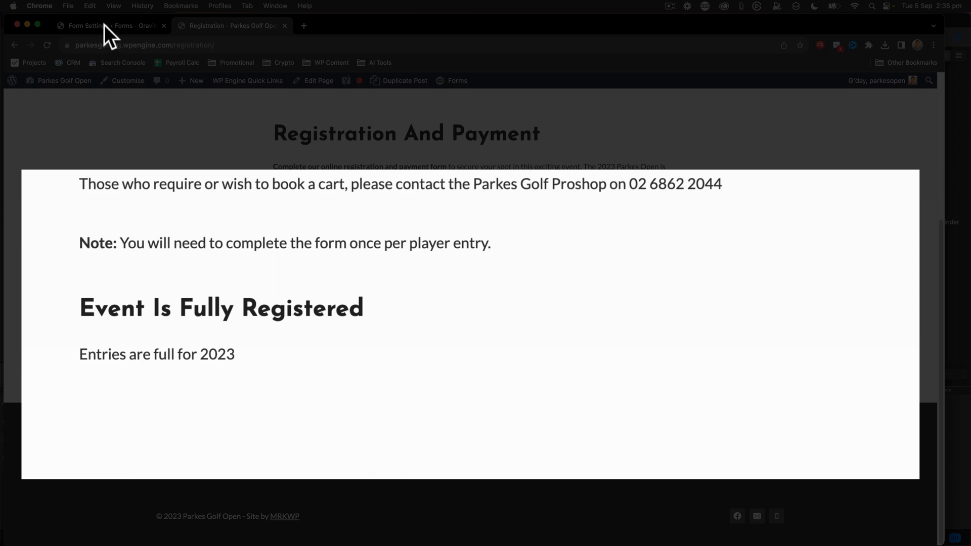
Back in Form Settings, save the entry limit restored to 500 total entries
click(105, 25)
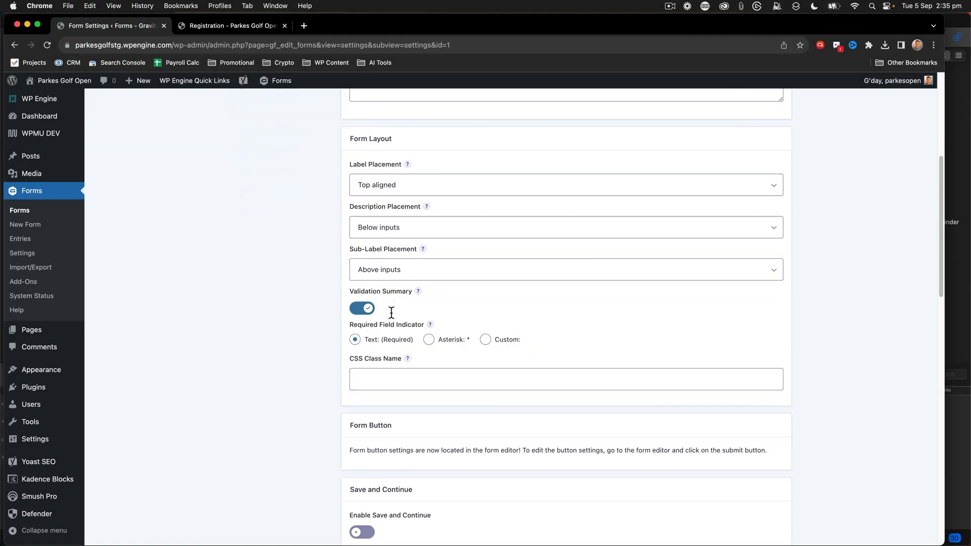
scroll(down, 3)
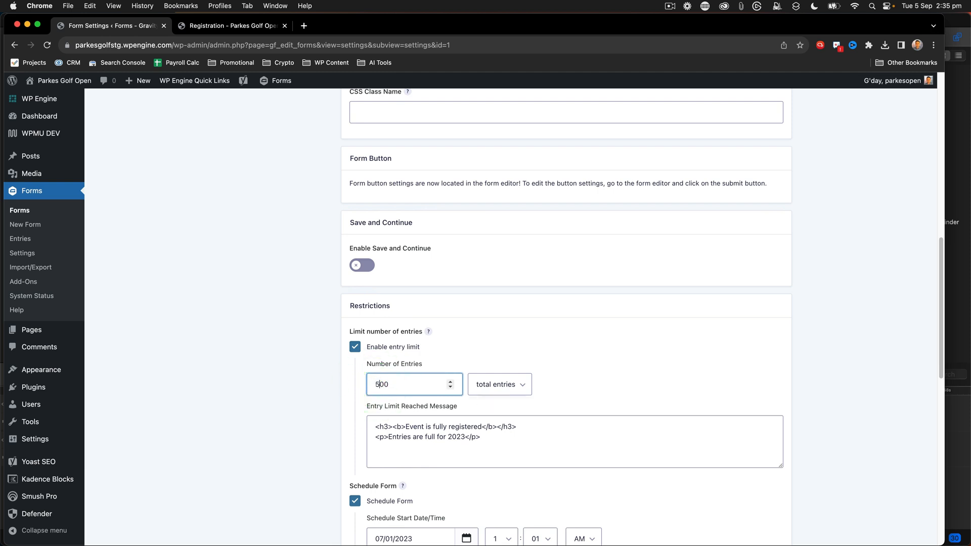
scroll(down, 3)
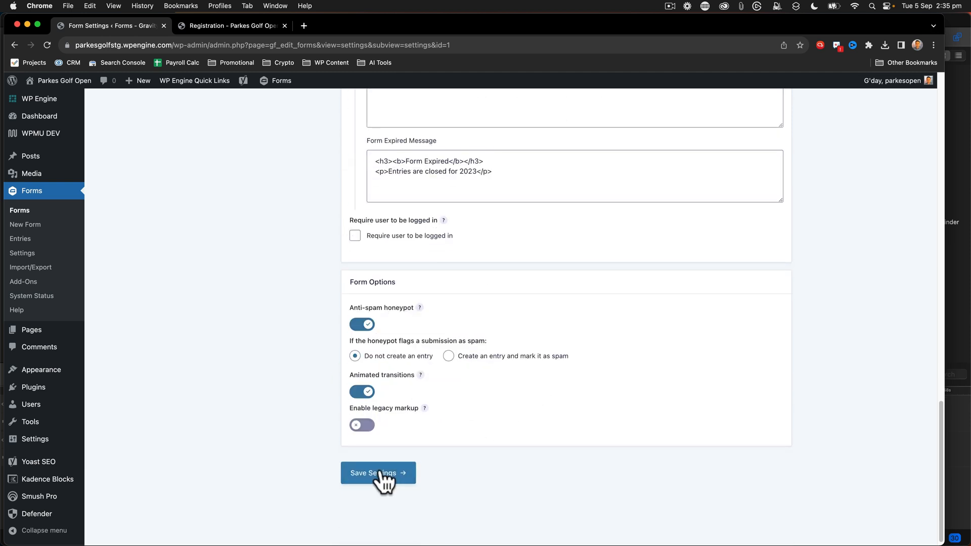
click(377, 473)
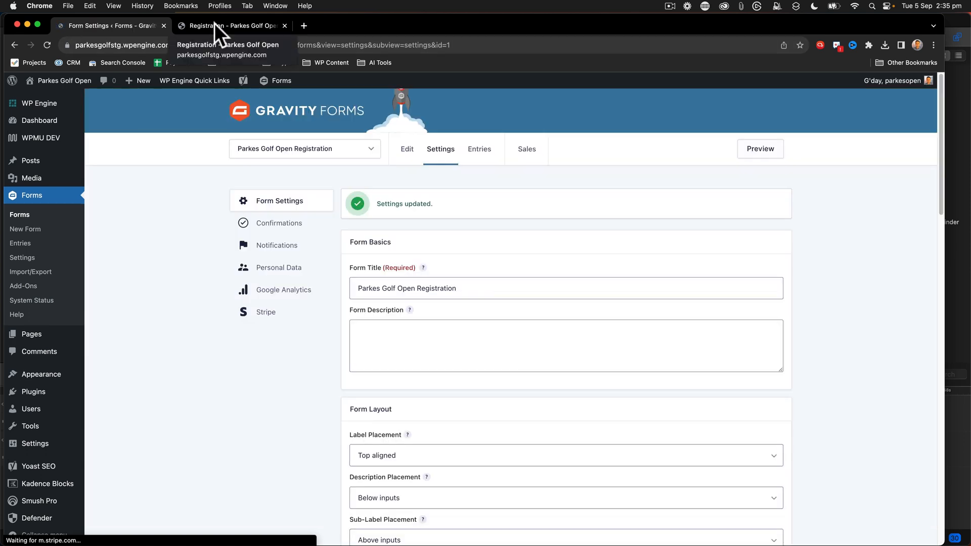
Reload the public Registration page to confirm the player form is back, then return to the admin
click(233, 26)
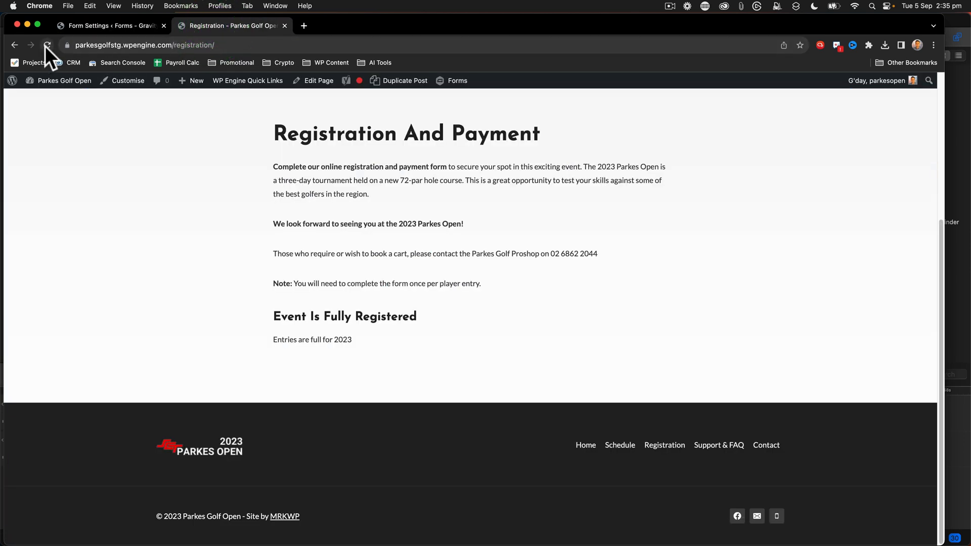
click(48, 45)
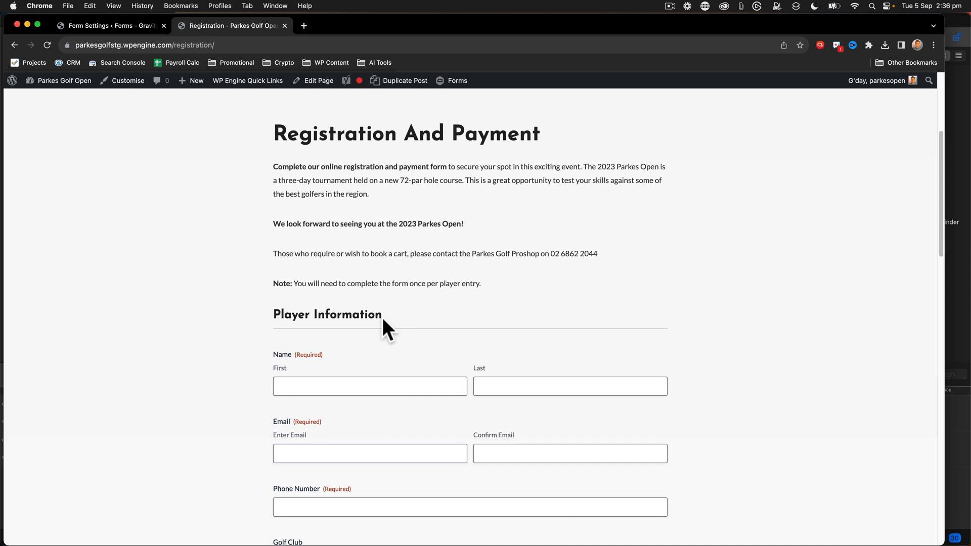
click(112, 26)
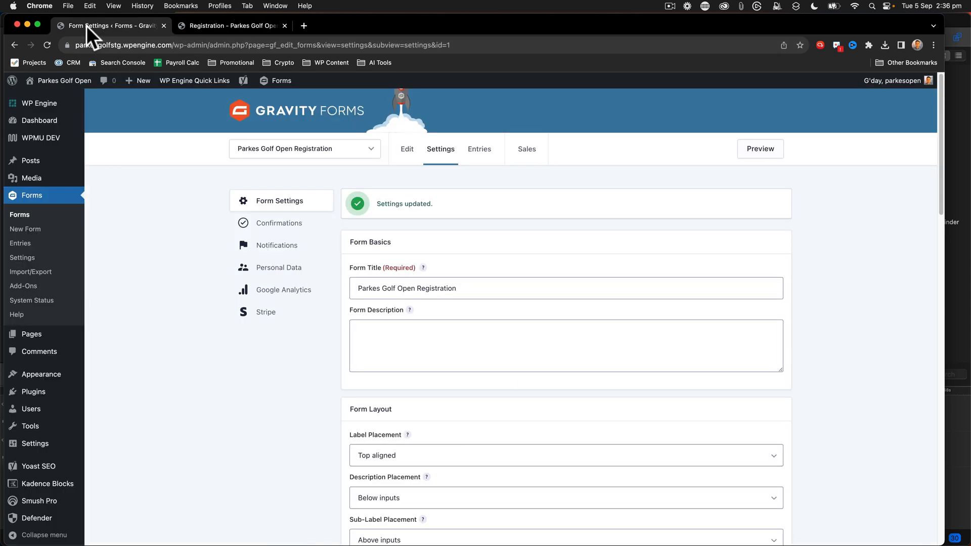
Save Form Settings keeping the 500-entry limit, then head to the form's Entries list
scroll(down, 3)
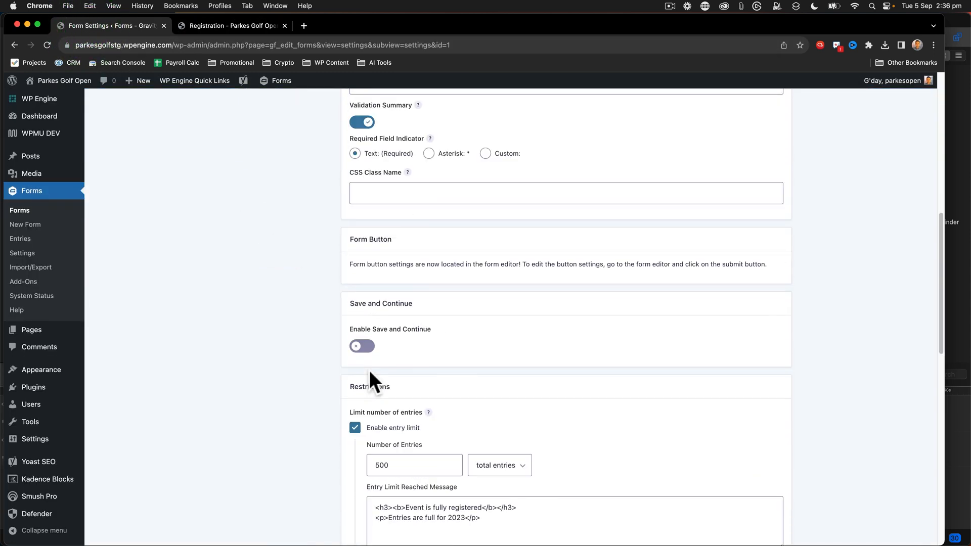
scroll(down, 3)
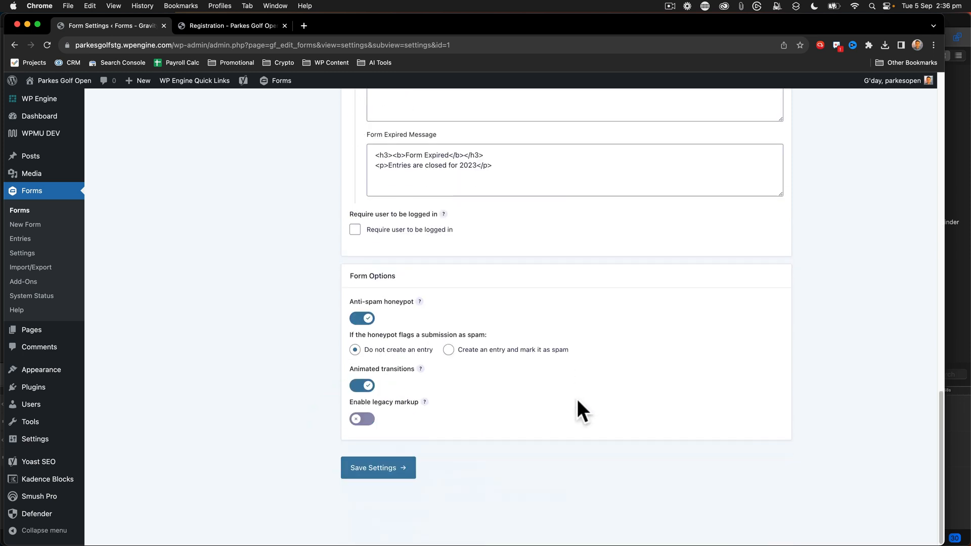
click(377, 468)
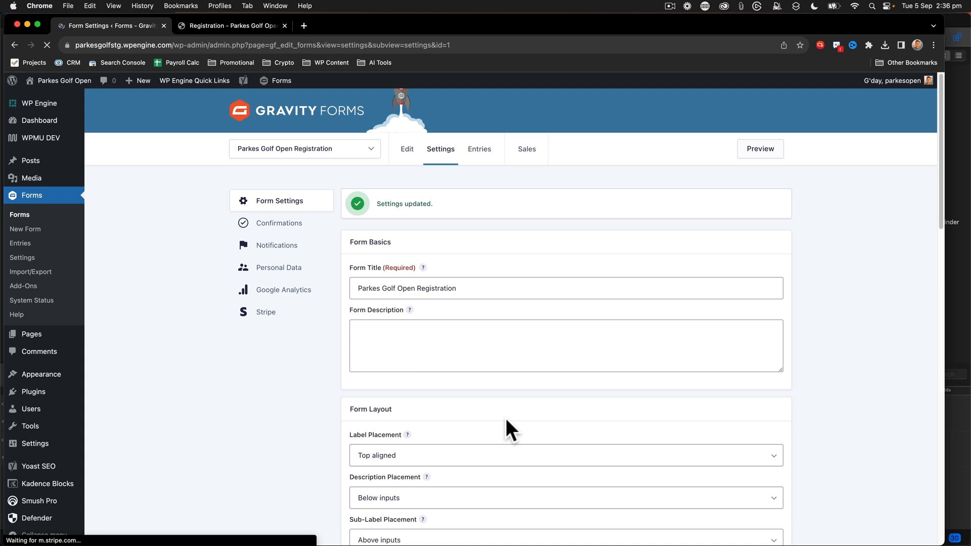
mouse_move(479, 163)
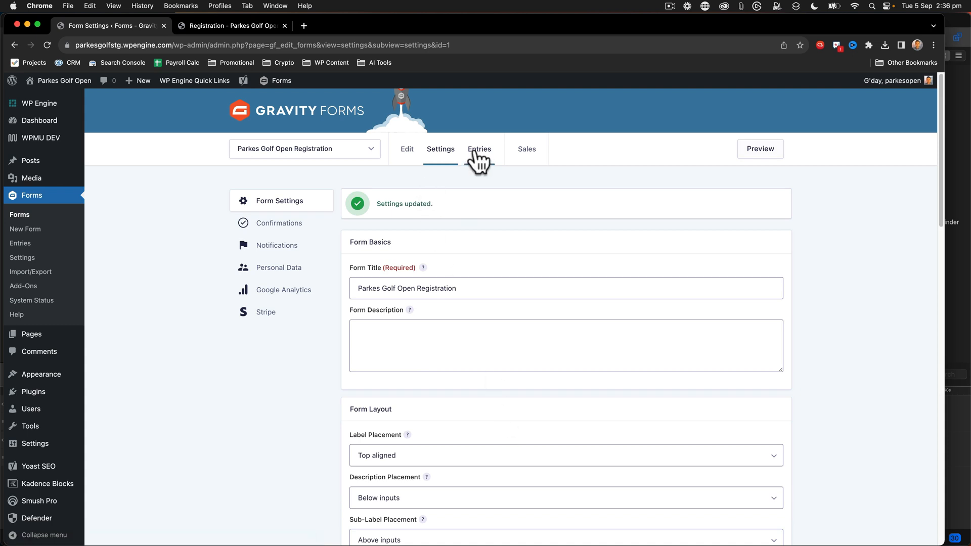
click(480, 149)
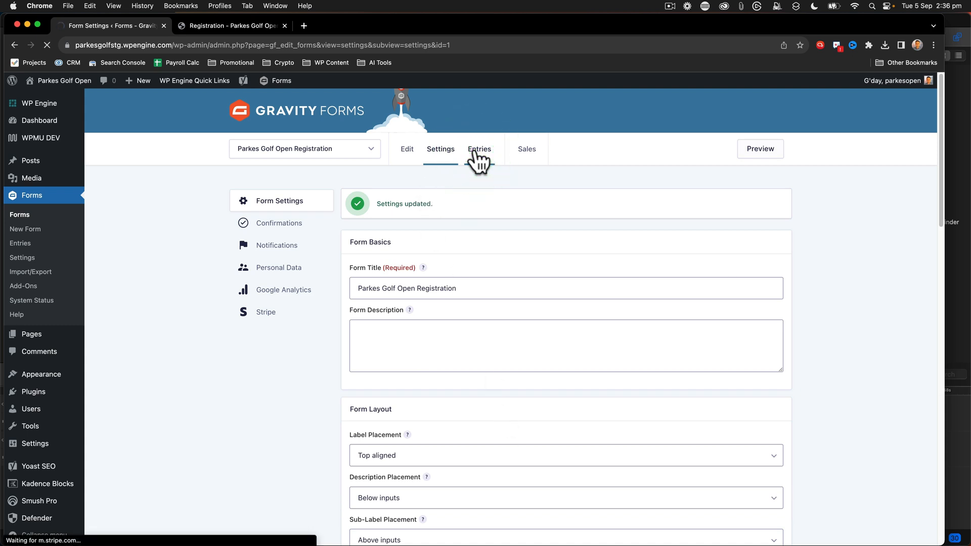
click(479, 148)
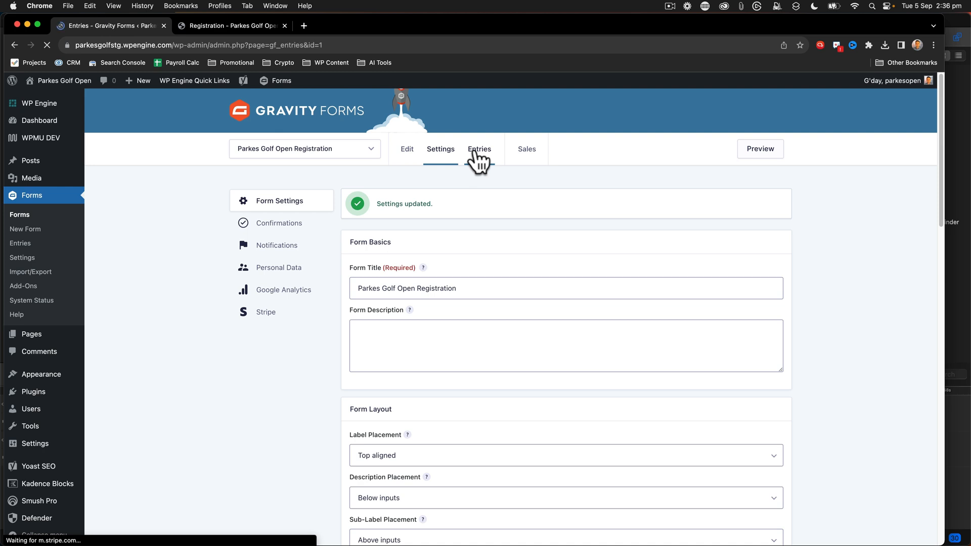
Look over the form's 203 entries on the Entries page
click(478, 149)
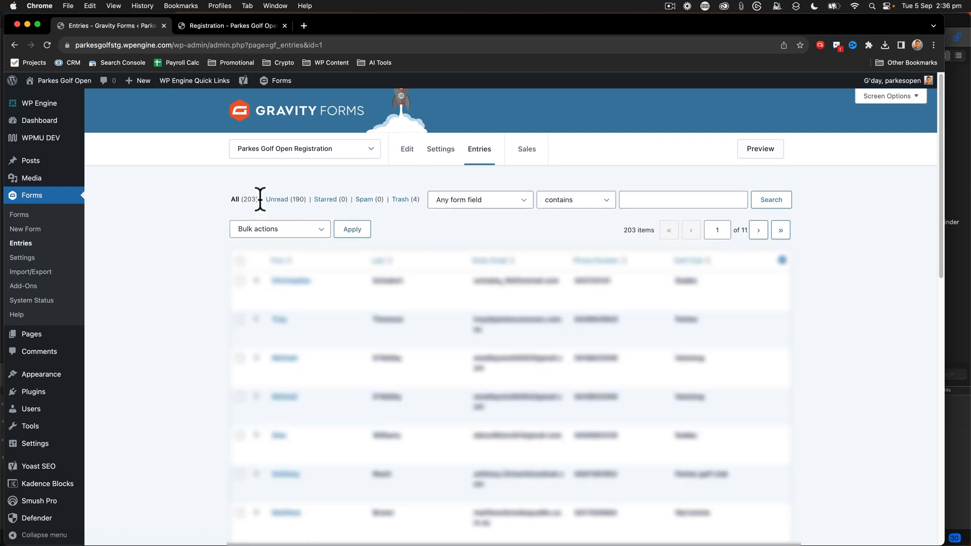
click(304, 148)
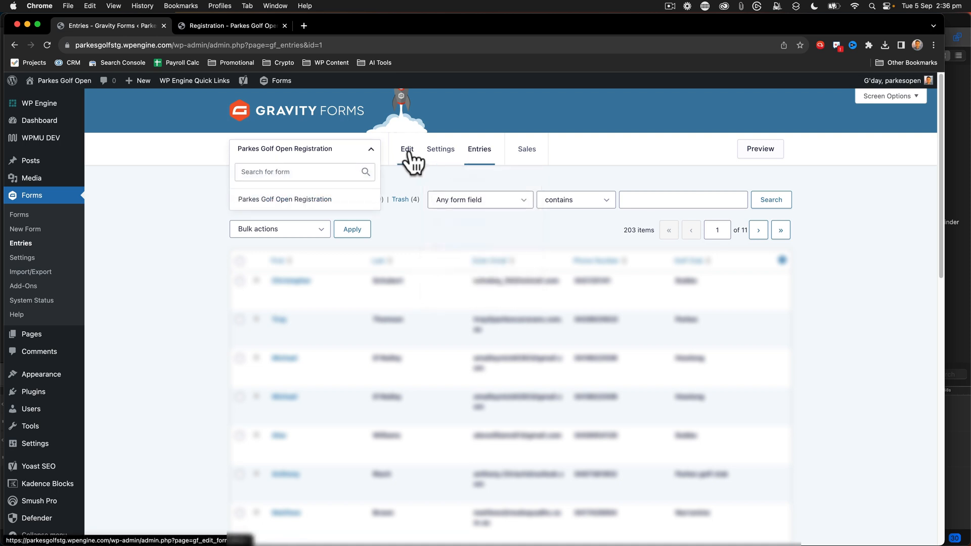
click(440, 149)
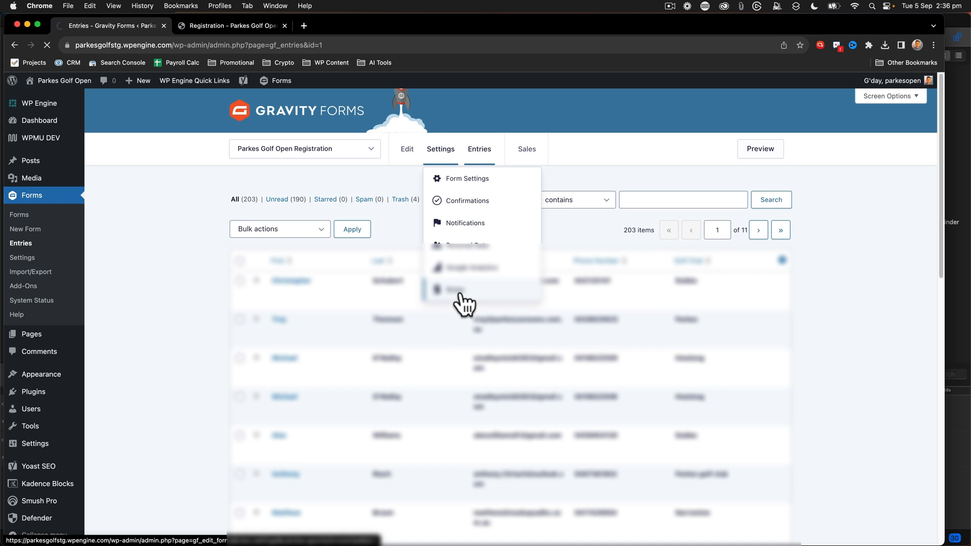
Bring up the form's Stripe feeds and start editing the active Stripe Feed 1
click(454, 288)
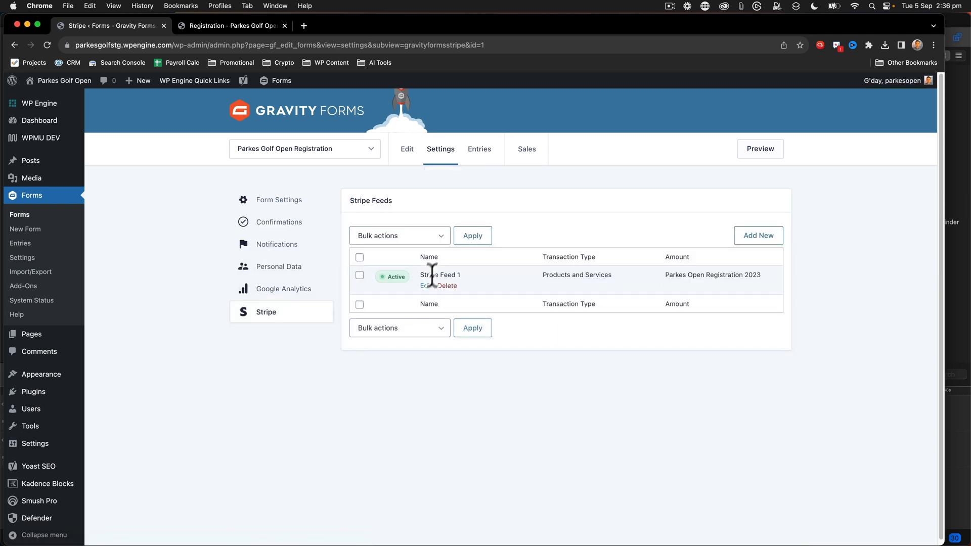
click(426, 285)
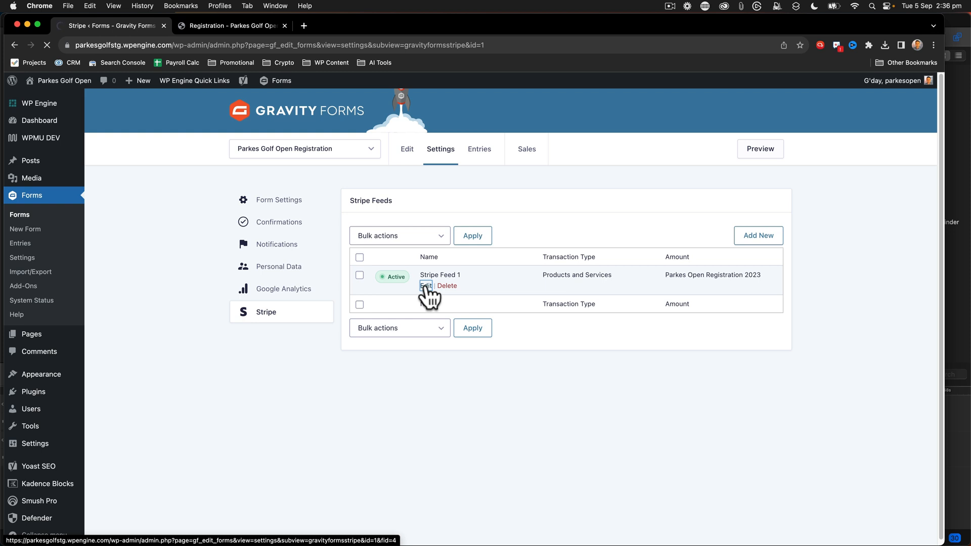
click(426, 285)
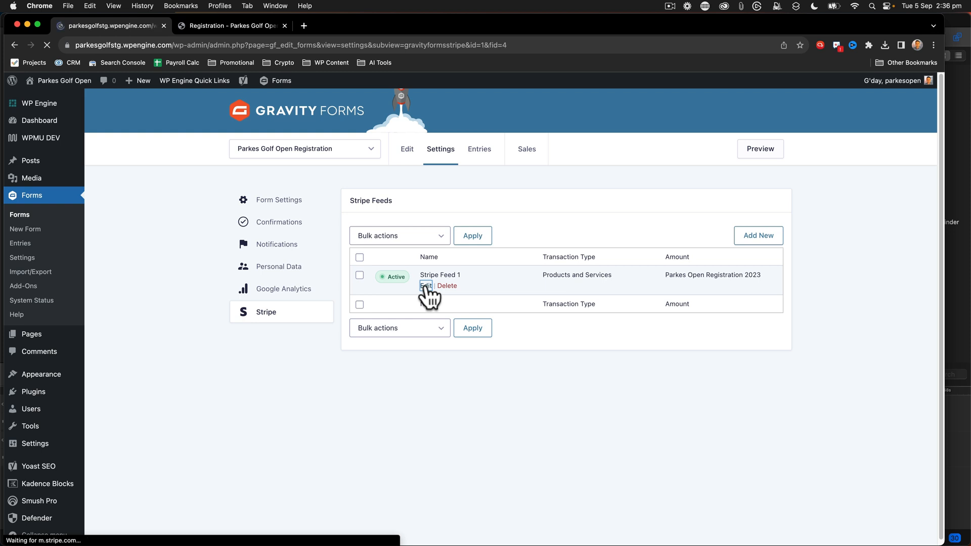
Scroll through Stripe Feed 1's Products and Services, payment amount, receipt and billing settings, then return to Form Settings
click(425, 285)
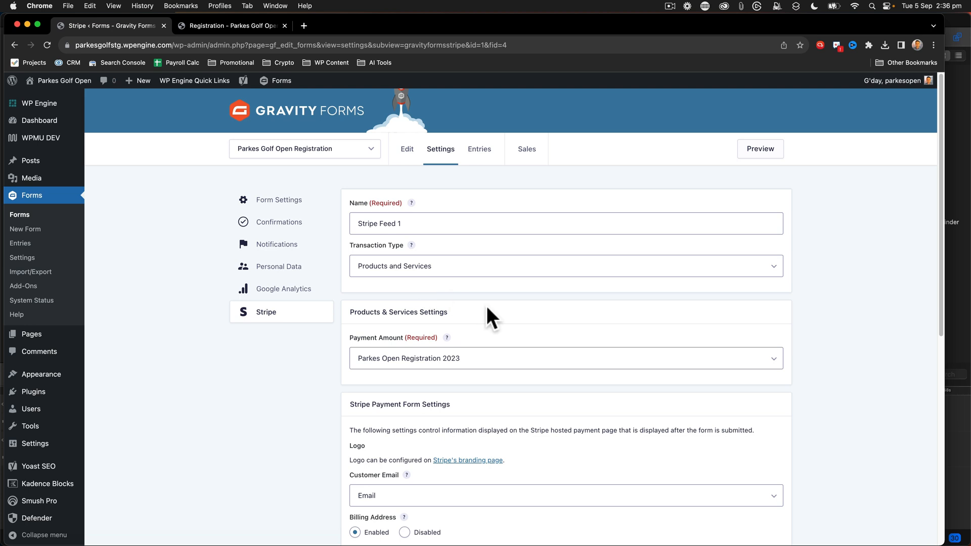
scroll(down, 3)
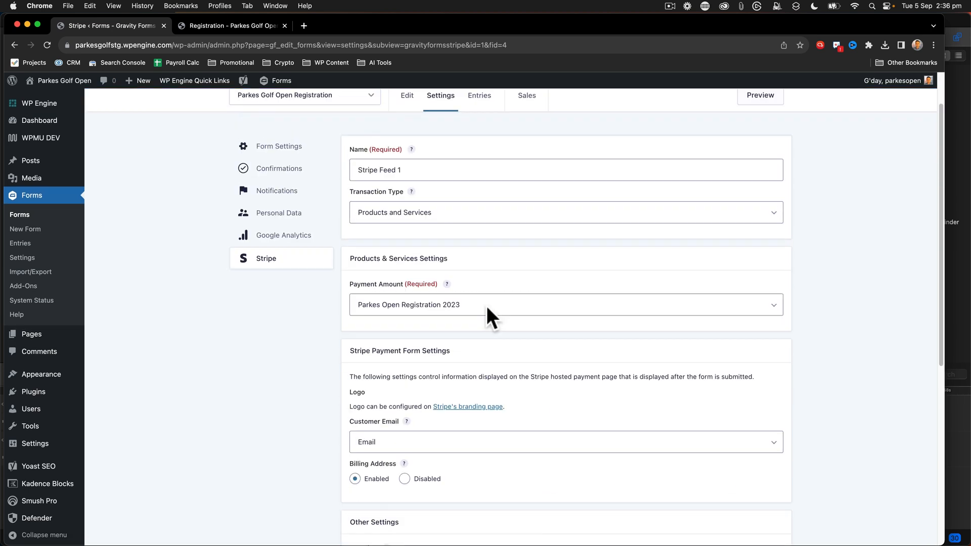
scroll(down, 3)
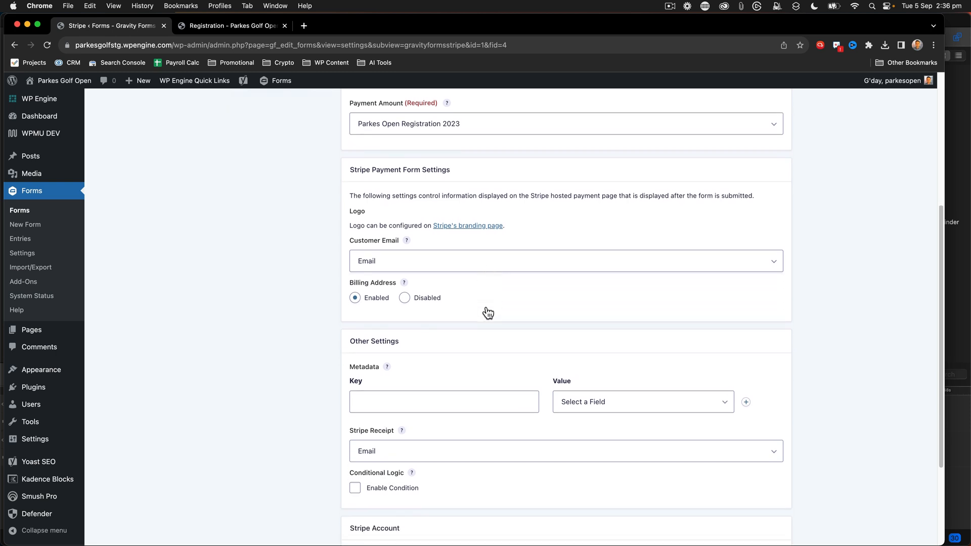
scroll(down, 3)
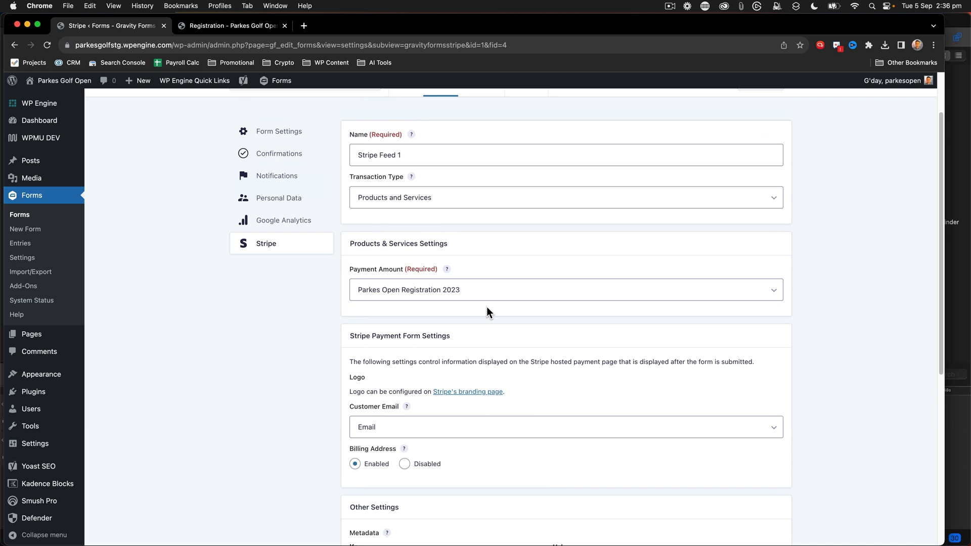
scroll(up, 3)
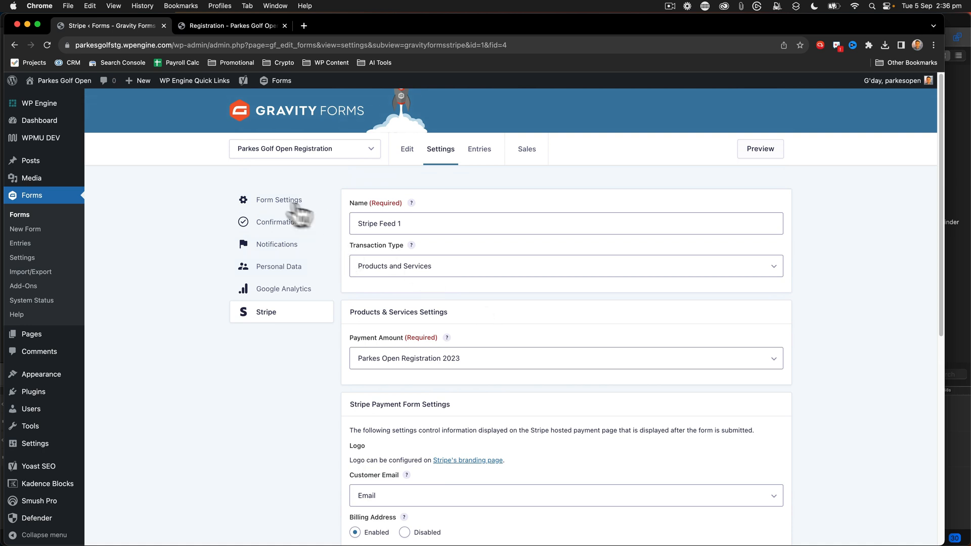
click(279, 200)
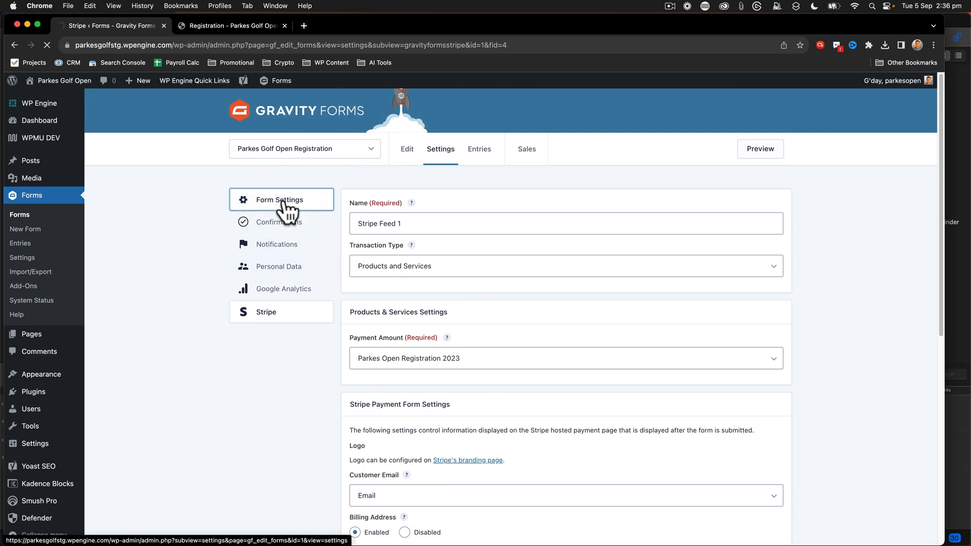